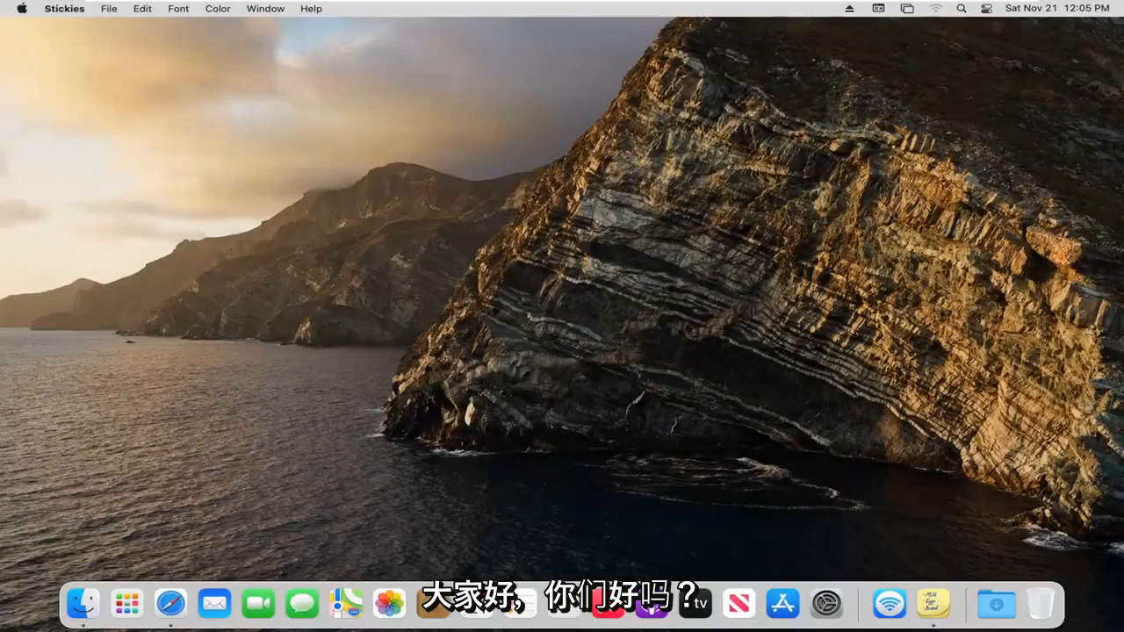
mouse_move(934, 605)
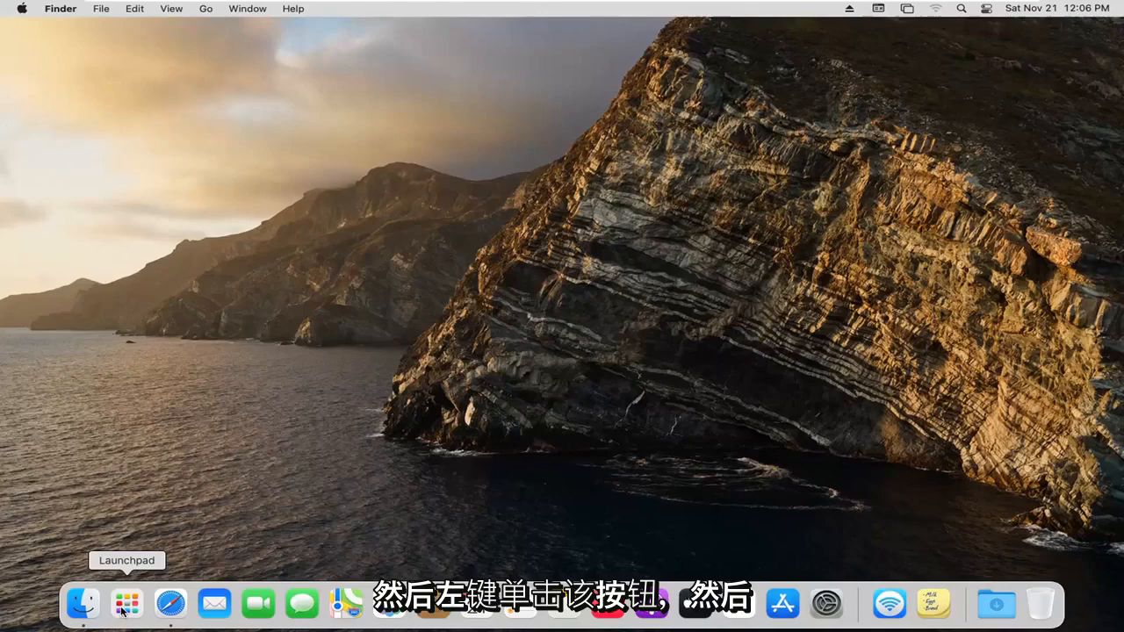
Launch Stickies from the Dock and write 'hello' on the new yellow note
left_click(126, 604)
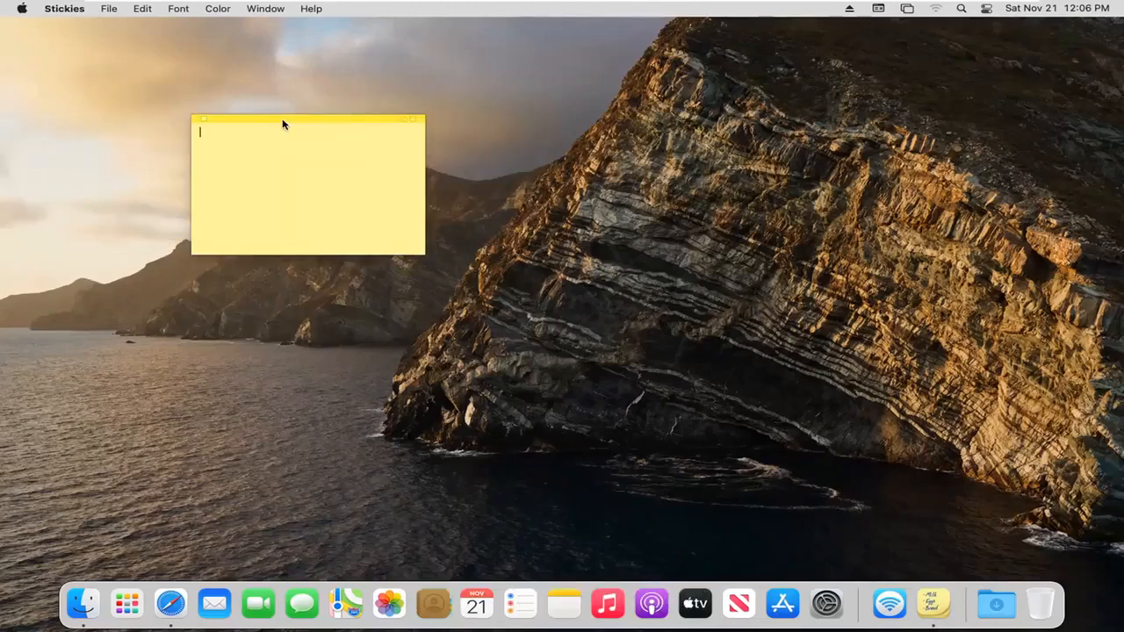
type("hello")
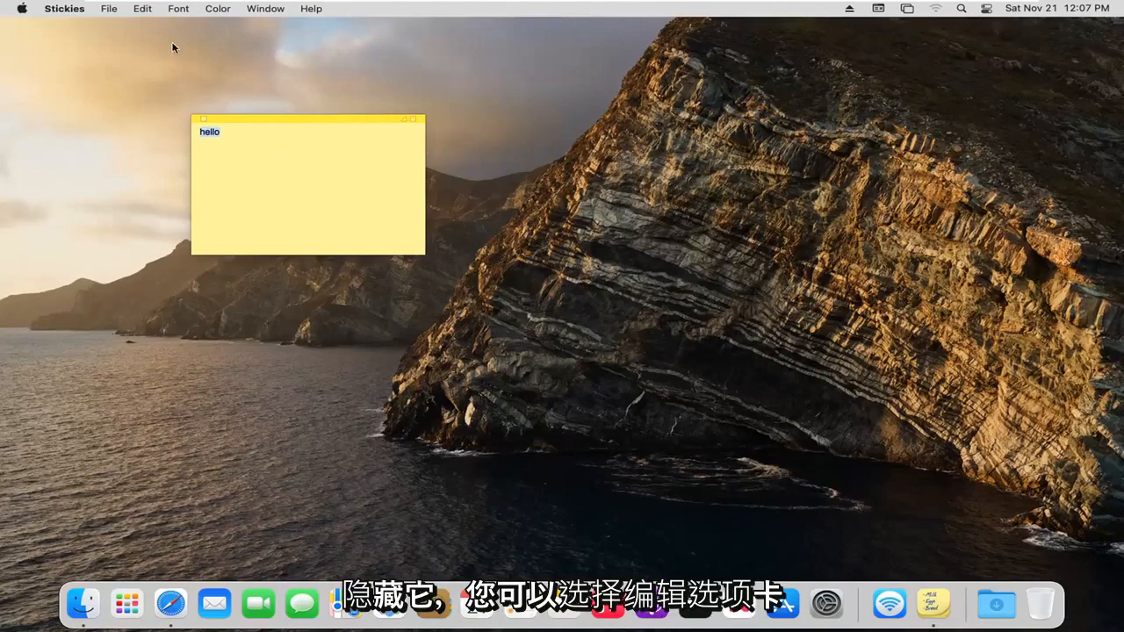
Browse the Edit and Font menus, then shrink the note and enlarge it back to a wider size
left_click(140, 7)
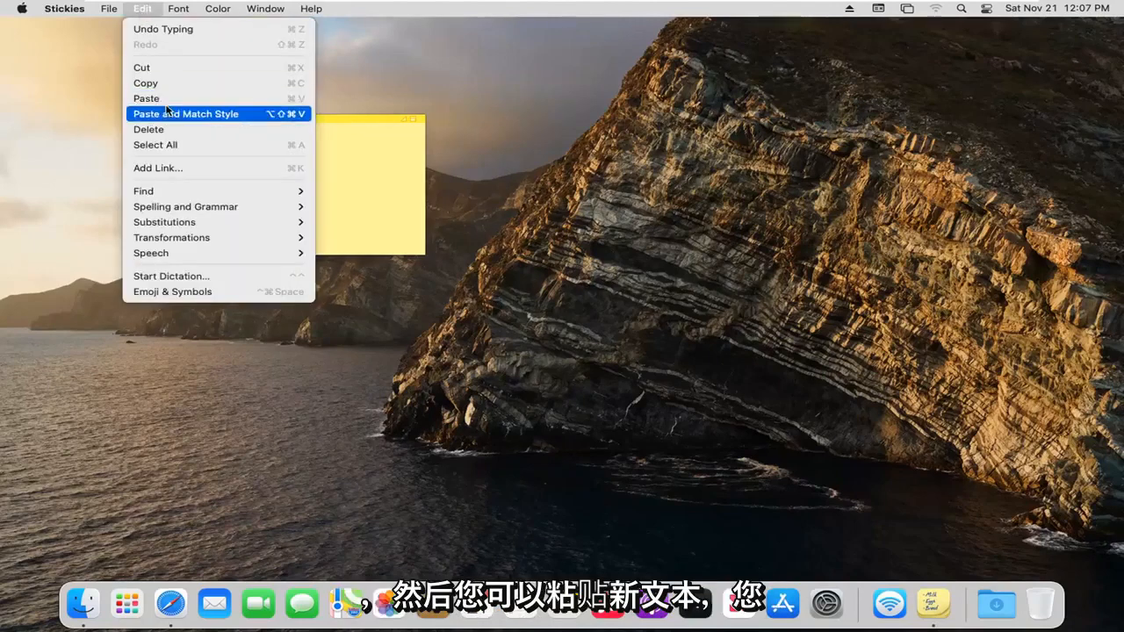
mouse_move(186, 207)
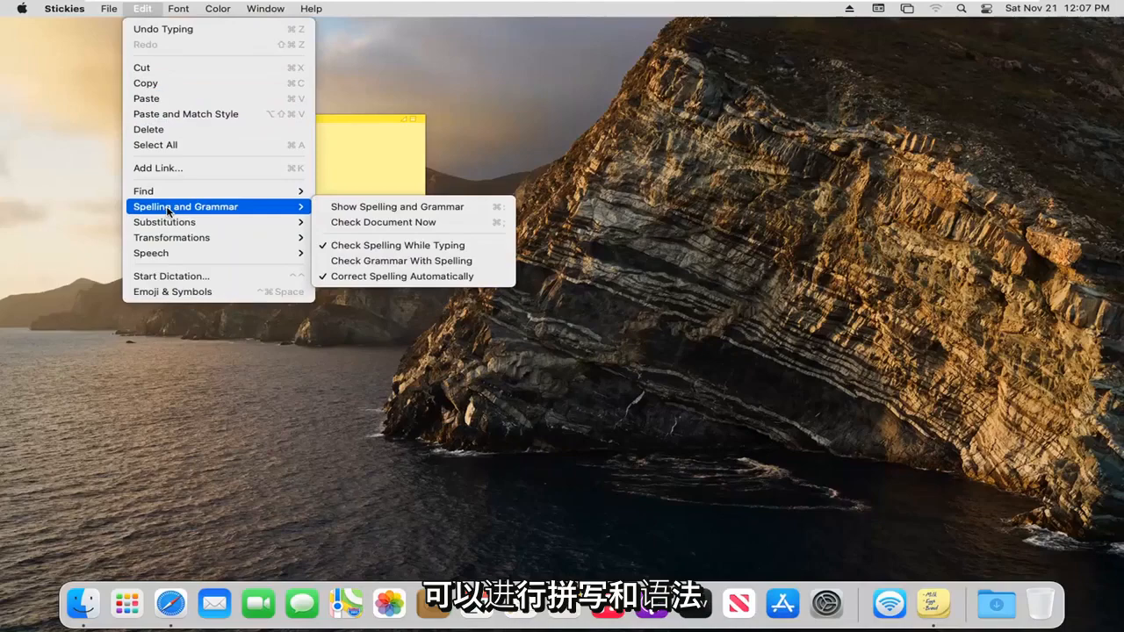
left_click(179, 7)
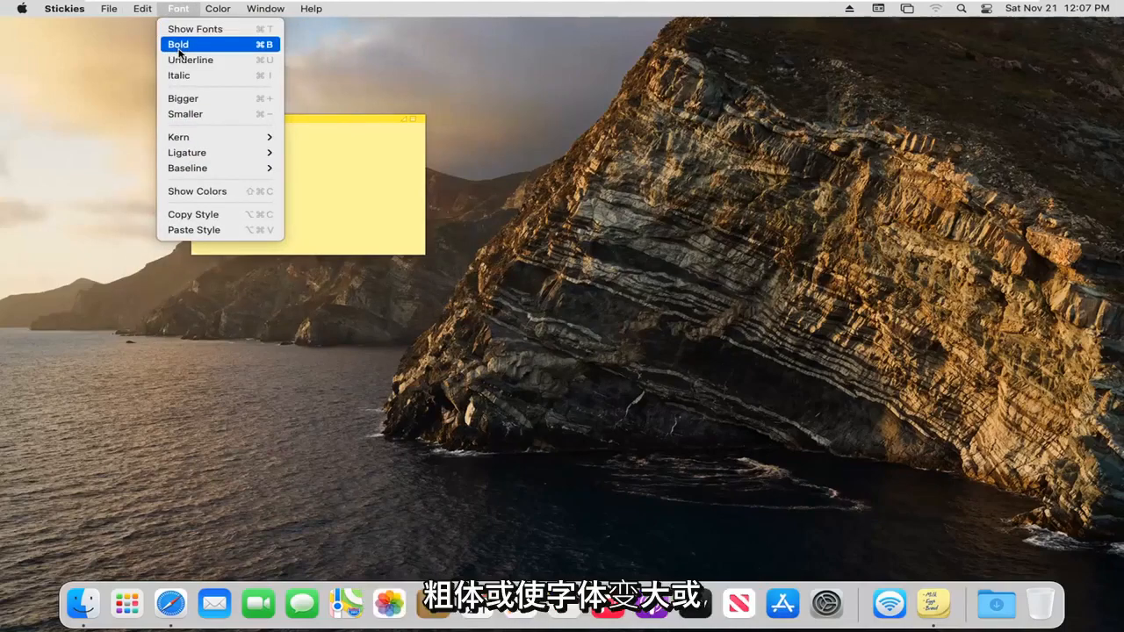
mouse_move(185, 113)
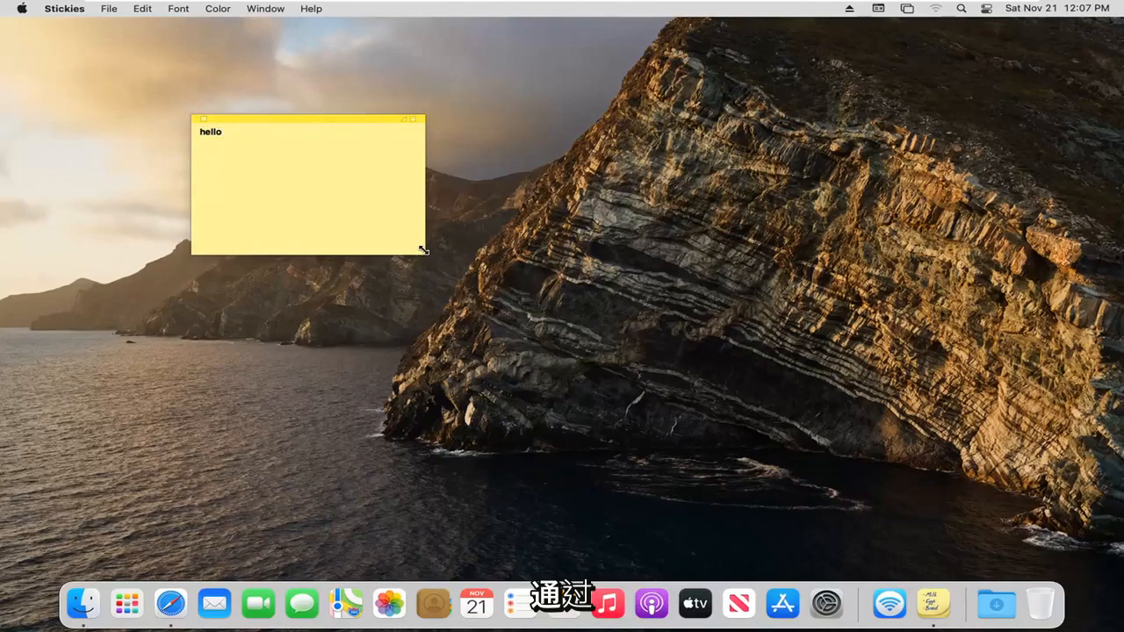
left_click_drag(421, 250, 232, 144)
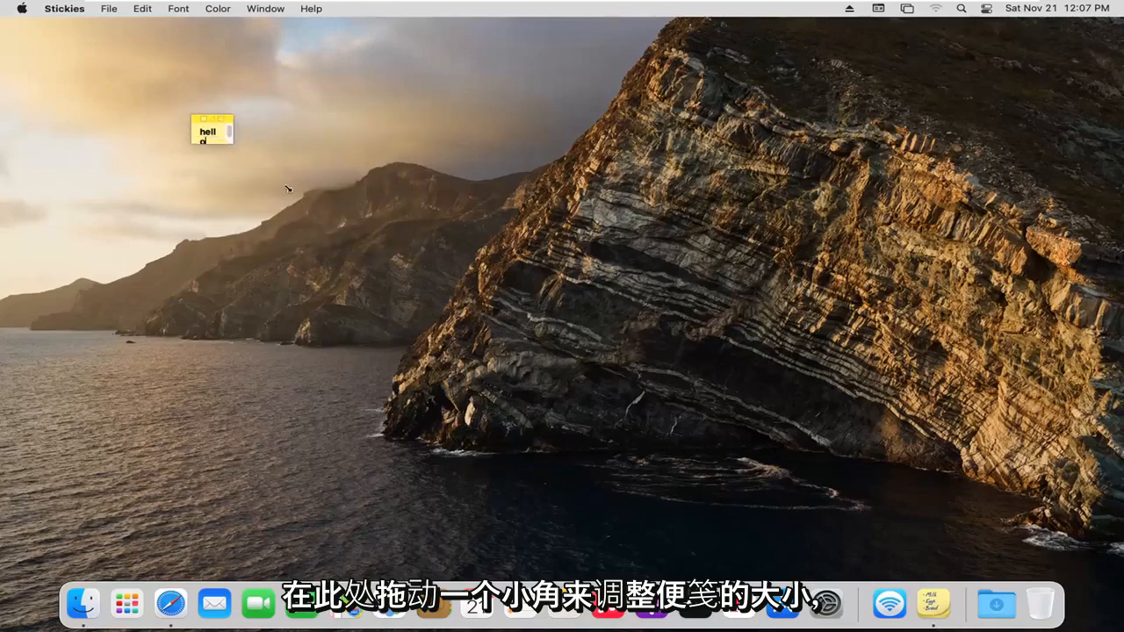
left_click_drag(234, 144, 527, 254)
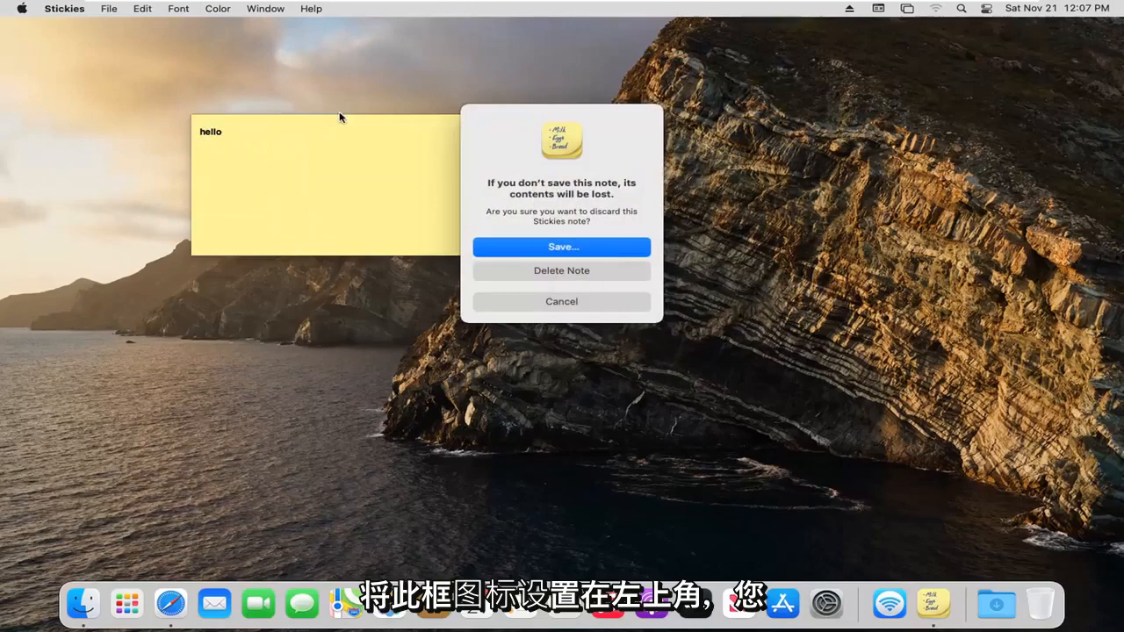
mouse_move(537, 271)
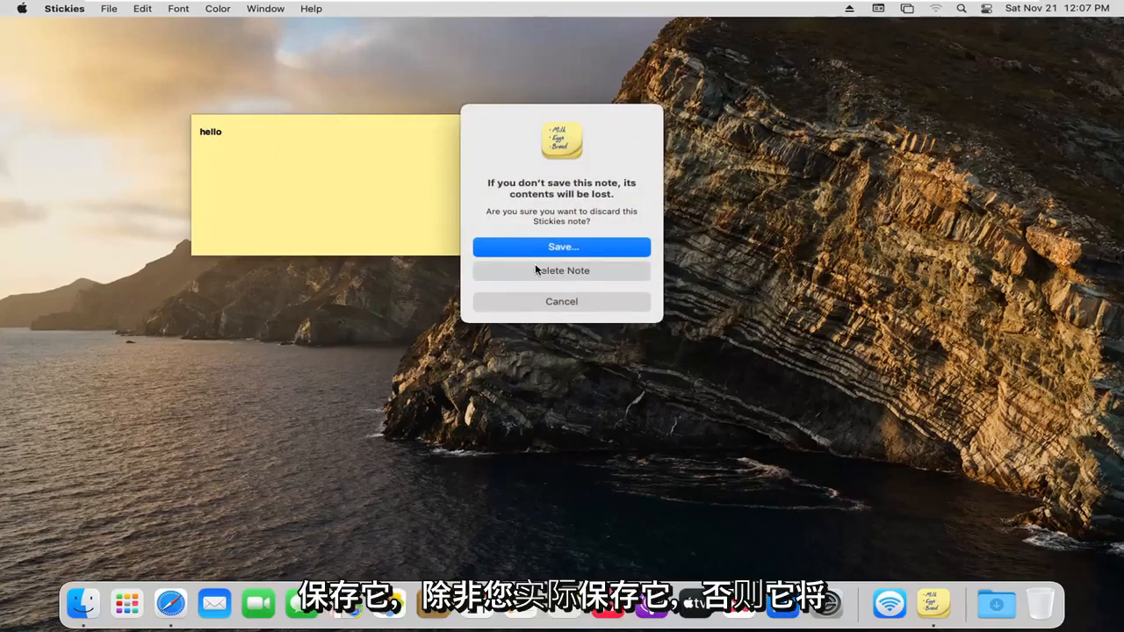
mouse_move(249, 165)
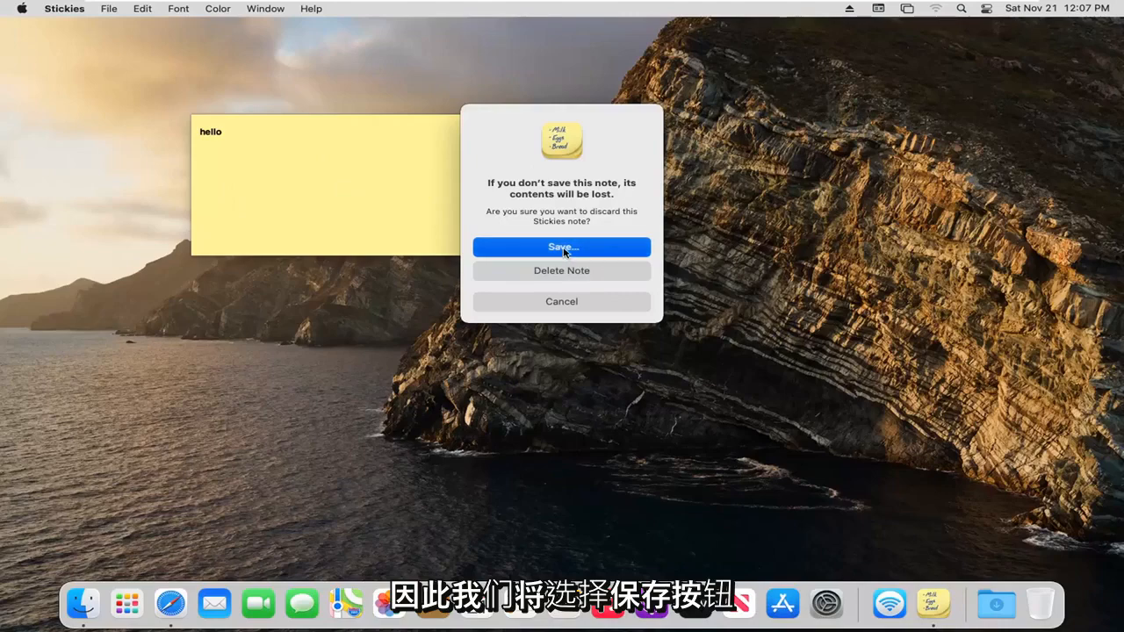
Save the closing note to the Desktop as a plain-text file named Untitled
left_click(562, 246)
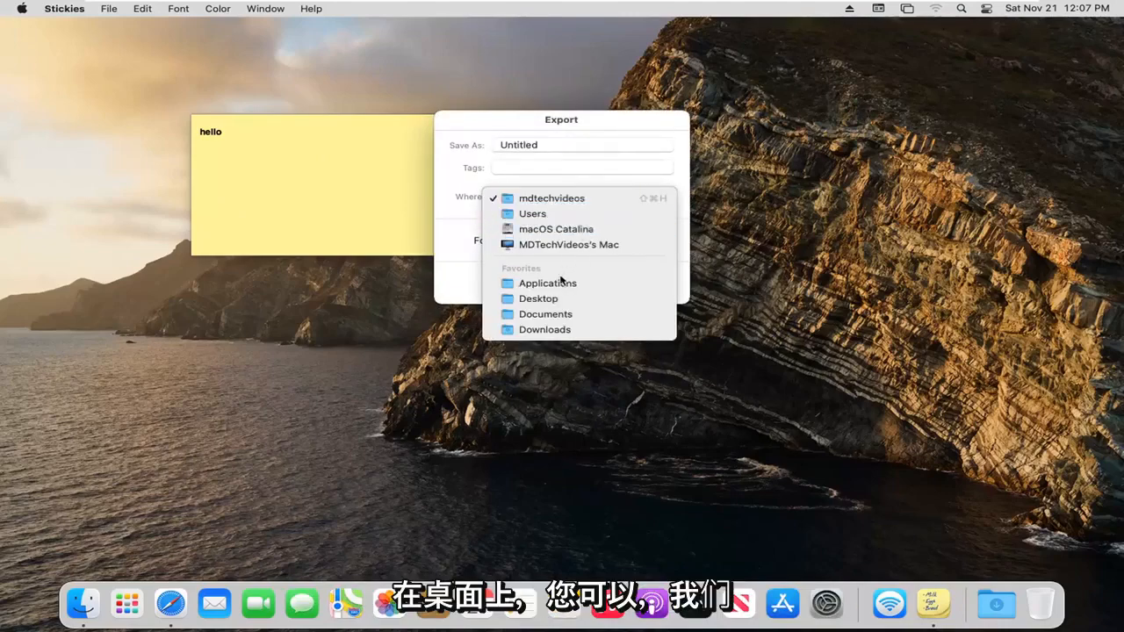
left_click(538, 299)
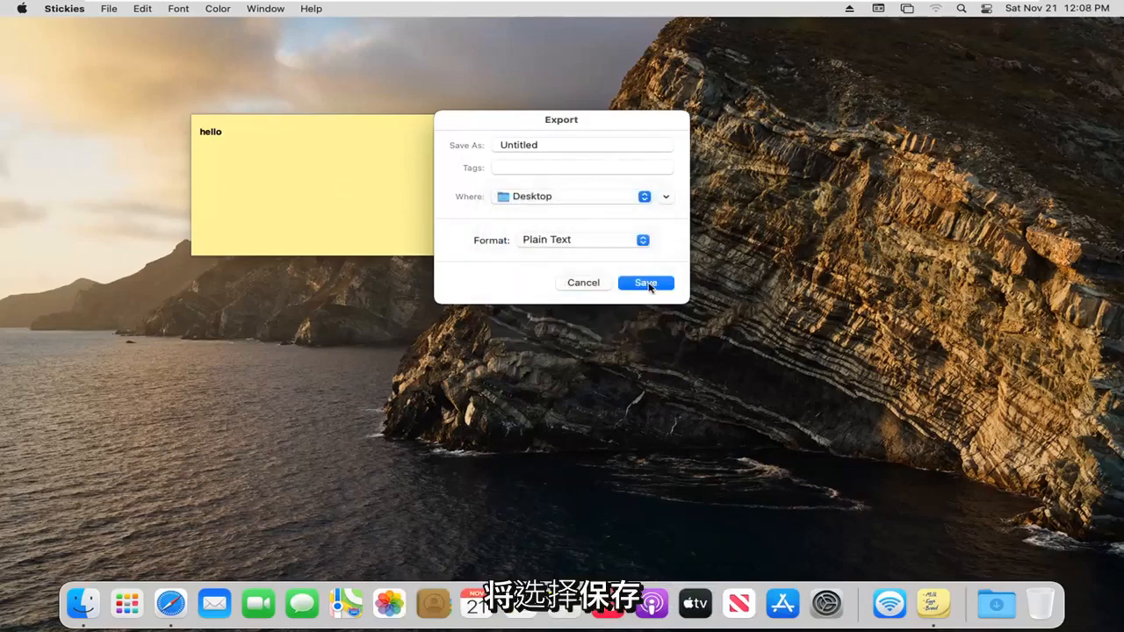
left_click(647, 281)
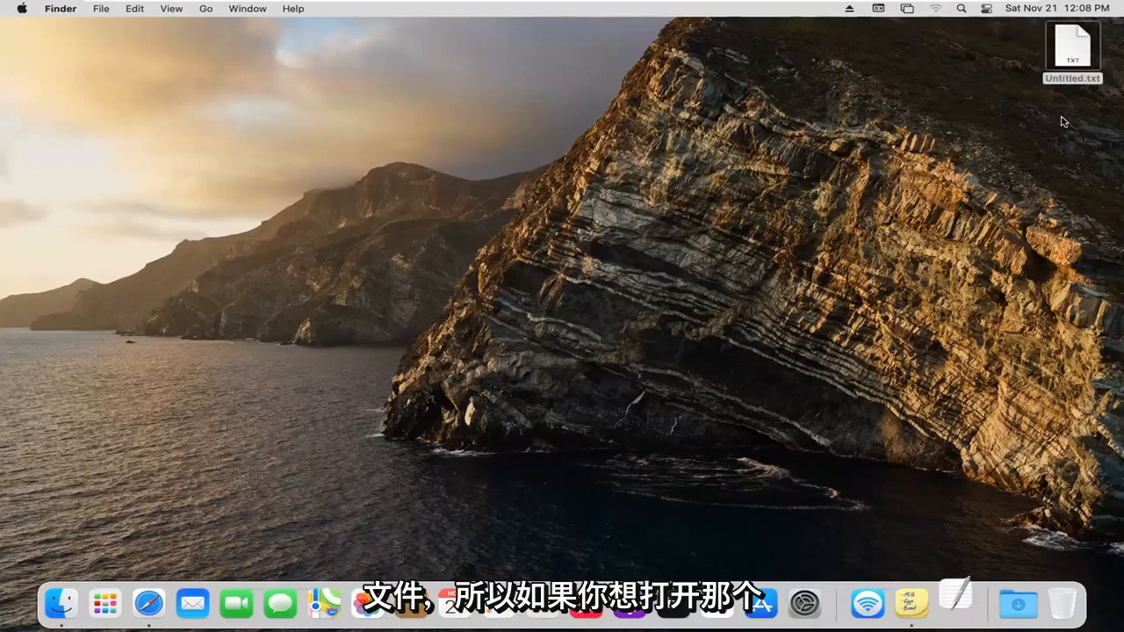
double_click(1072, 46)
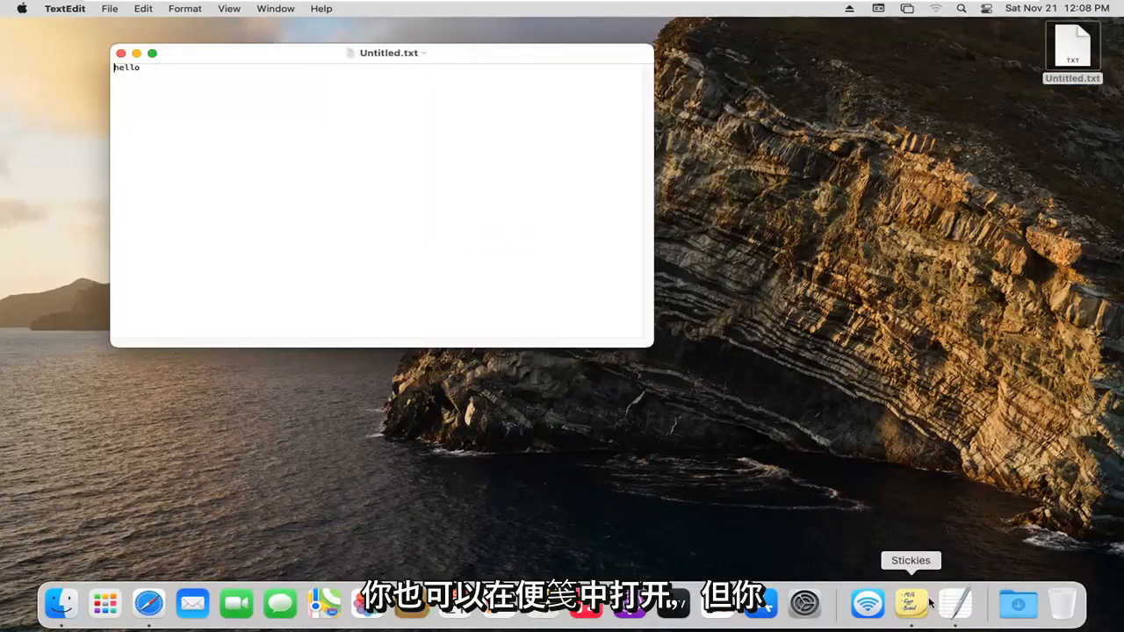
double_click(127, 66)
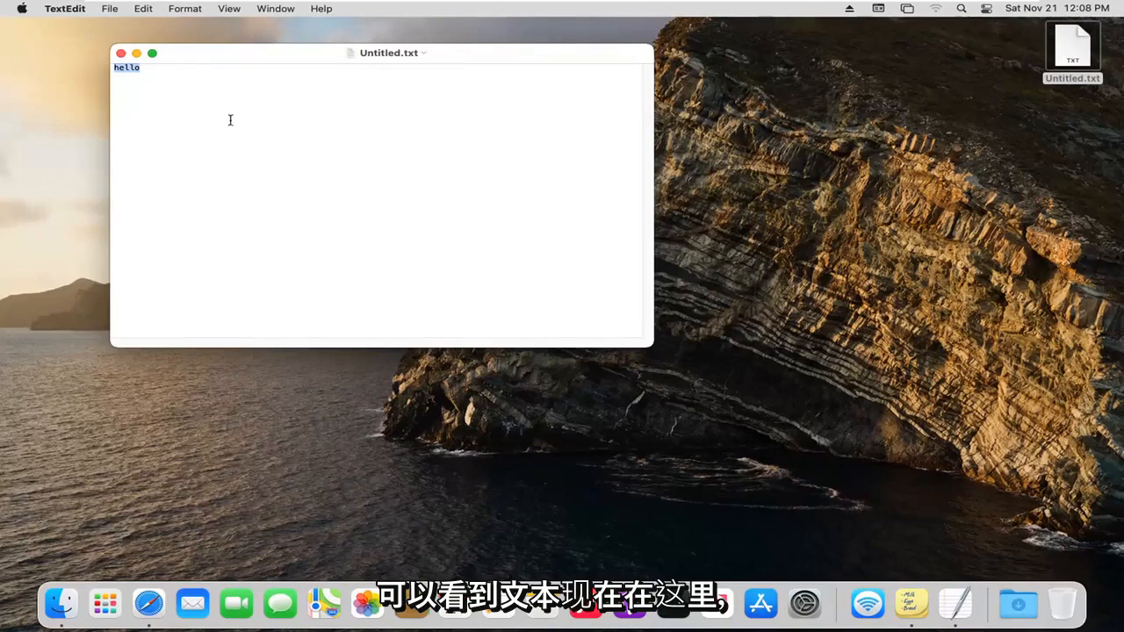
left_click(121, 53)
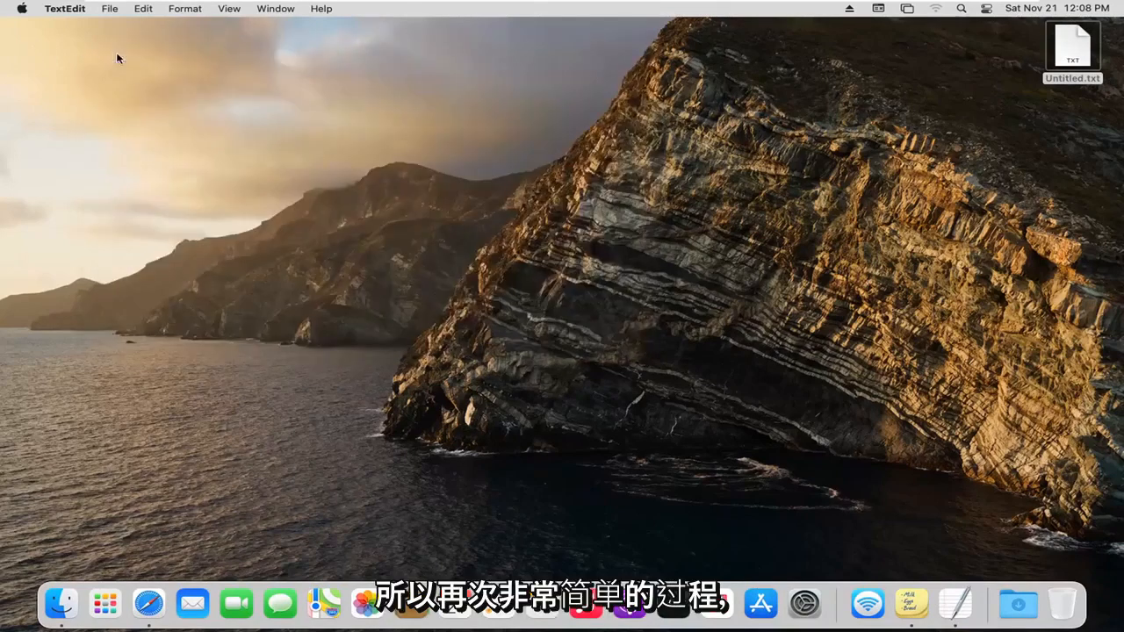
left_click(1071, 49)
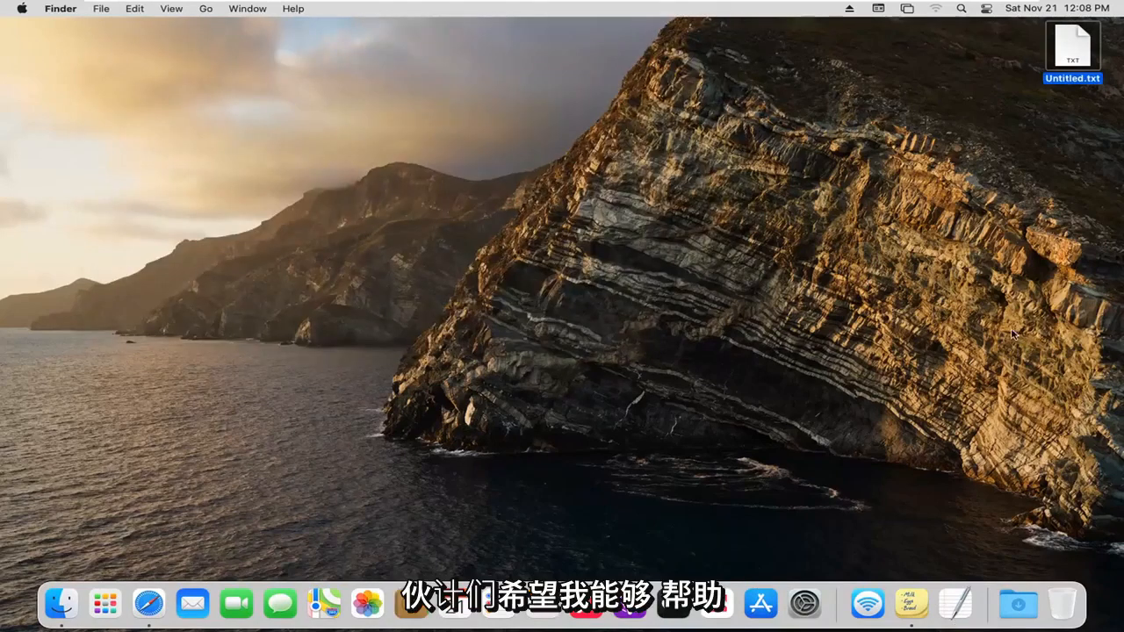